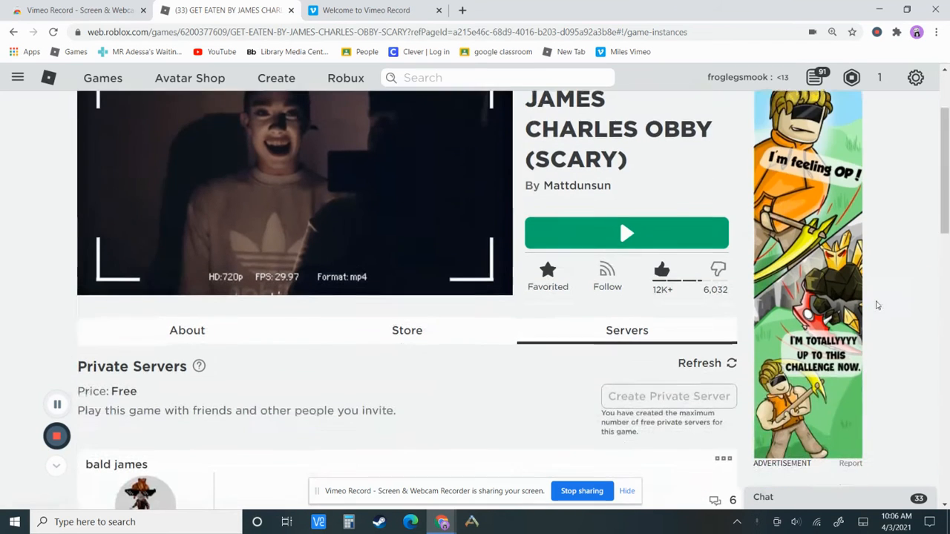
Step: Join the 'bald james' private server so the James Charles obby launches
scroll(up, 3)
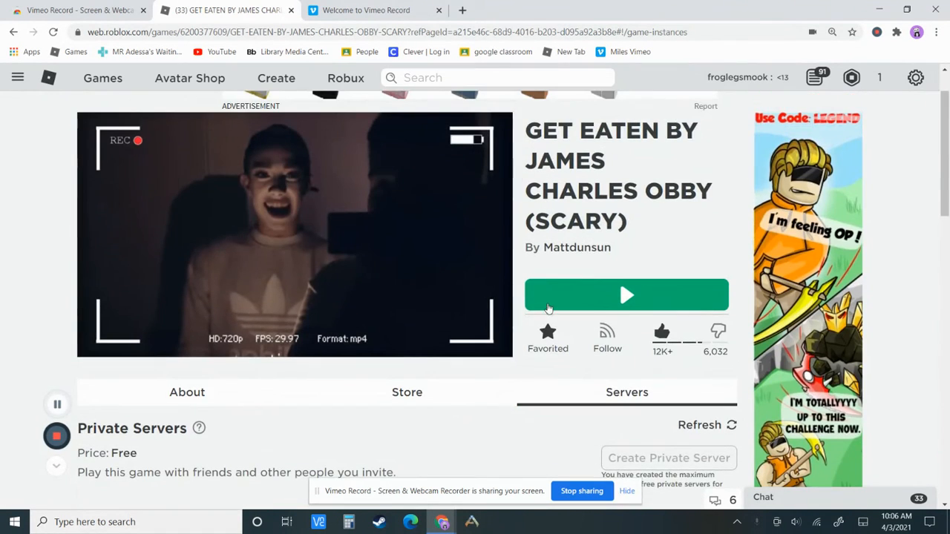
scroll(up, 3)
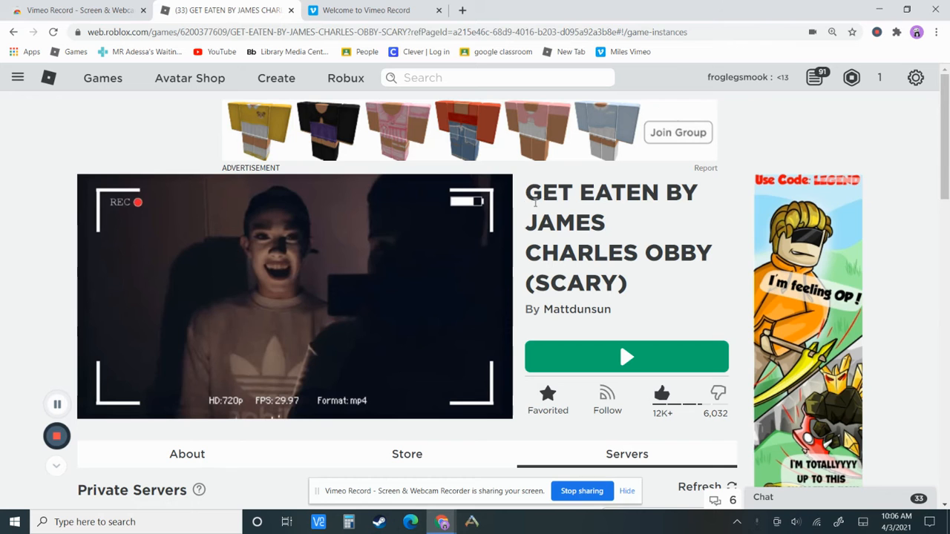
scroll(down, 3)
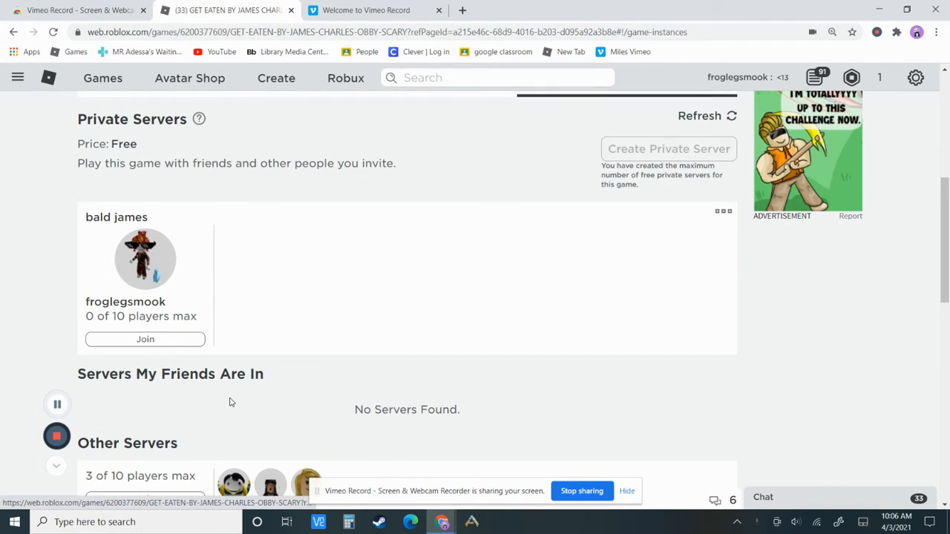
click(146, 338)
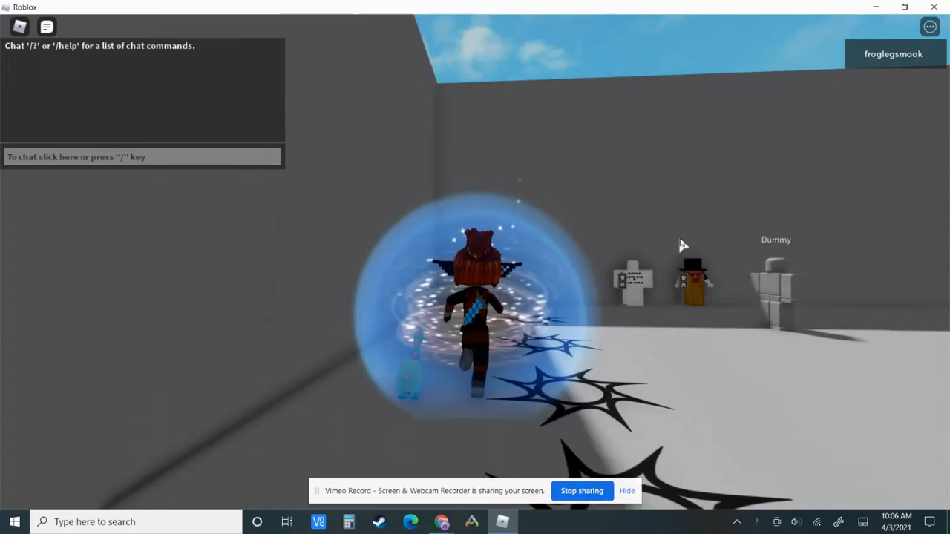
mouse_move(540, 72)
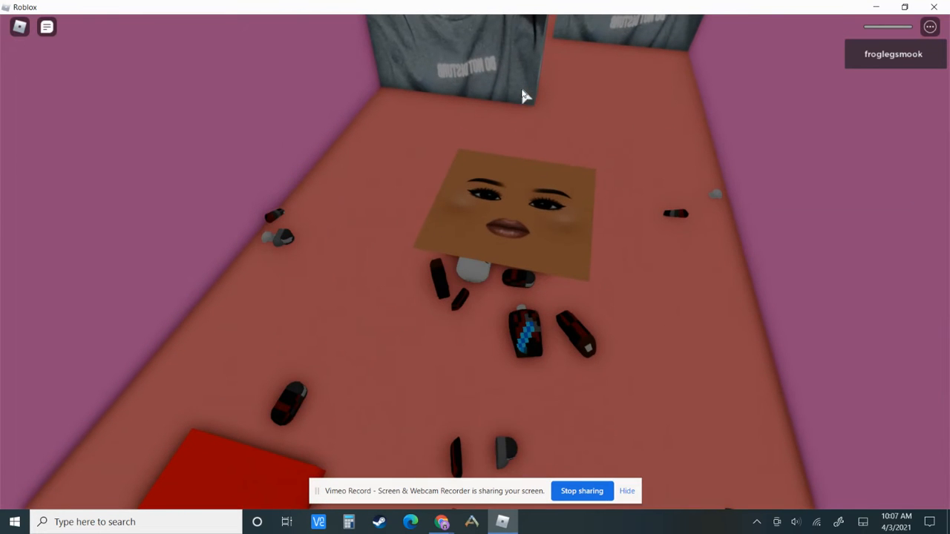
mouse_move(607, 86)
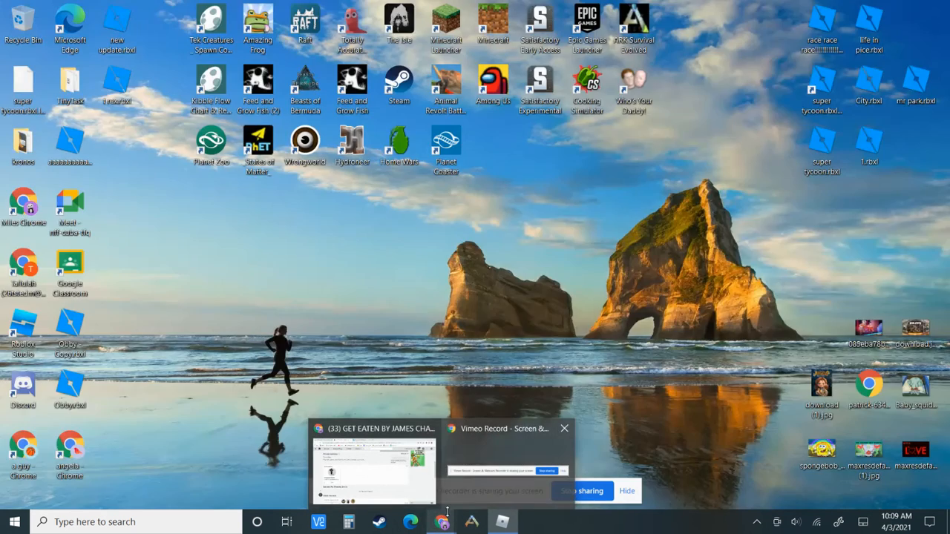
Step: Bring Chrome back, scroll the obby page to the top and switch to the Vimeo Record welcome tab
click(371, 463)
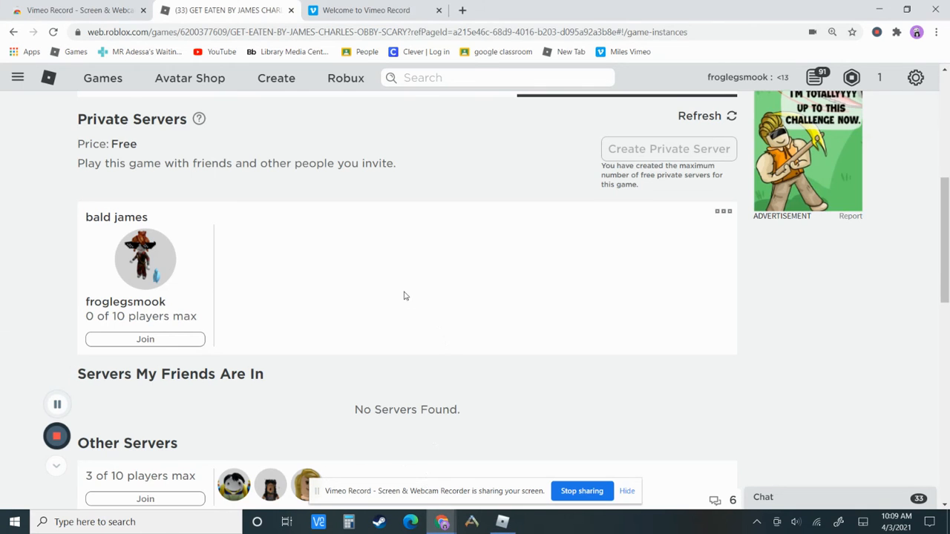
scroll(up, 3)
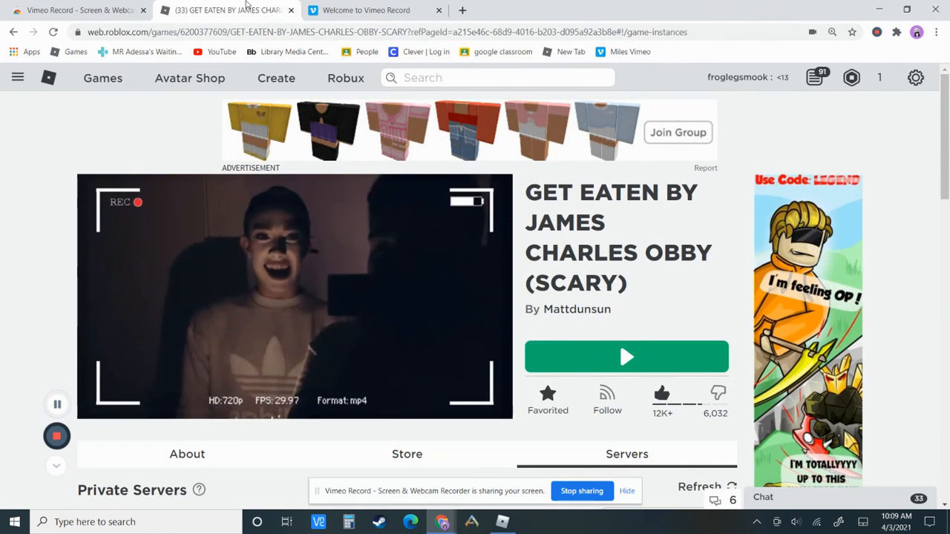
click(365, 9)
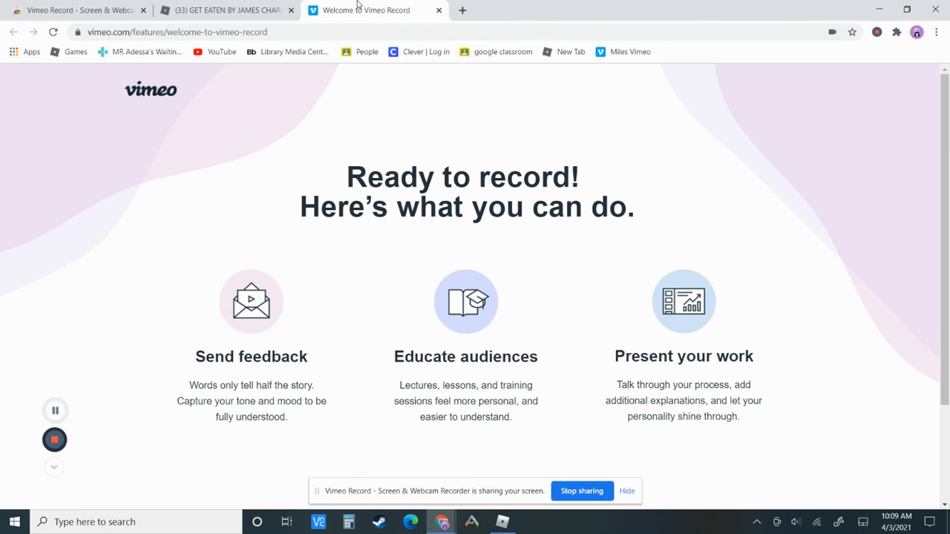